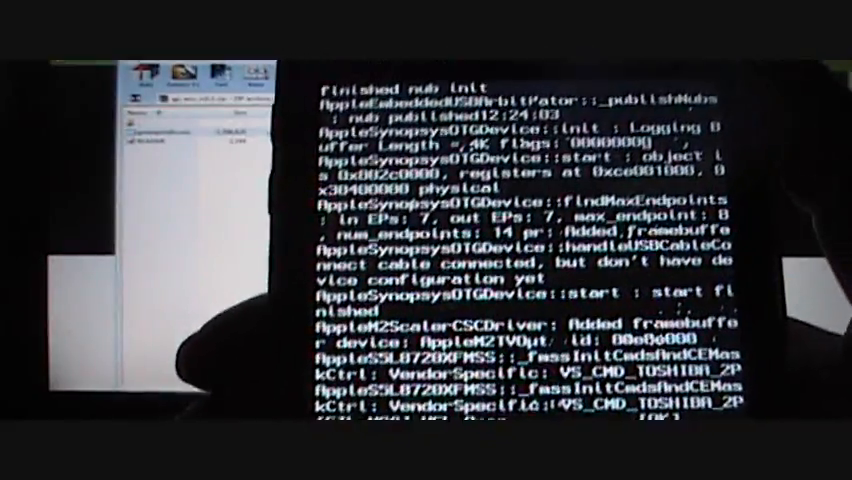
scroll(down, 3)
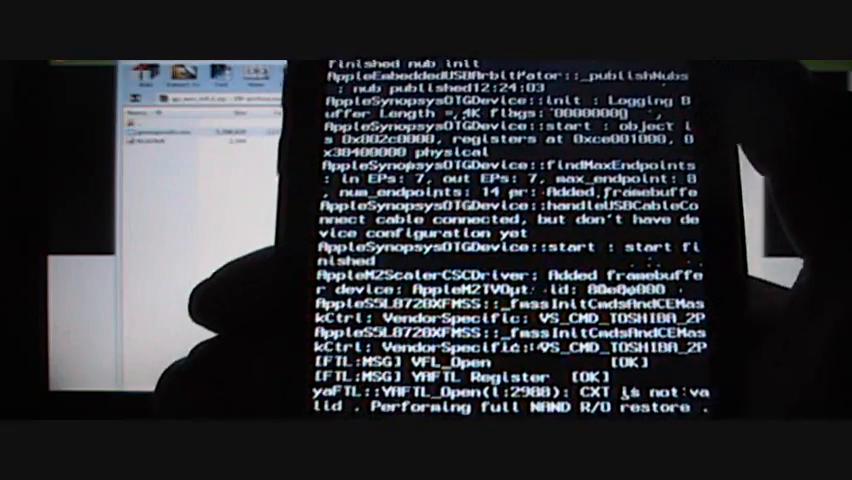
scroll(down, 3)
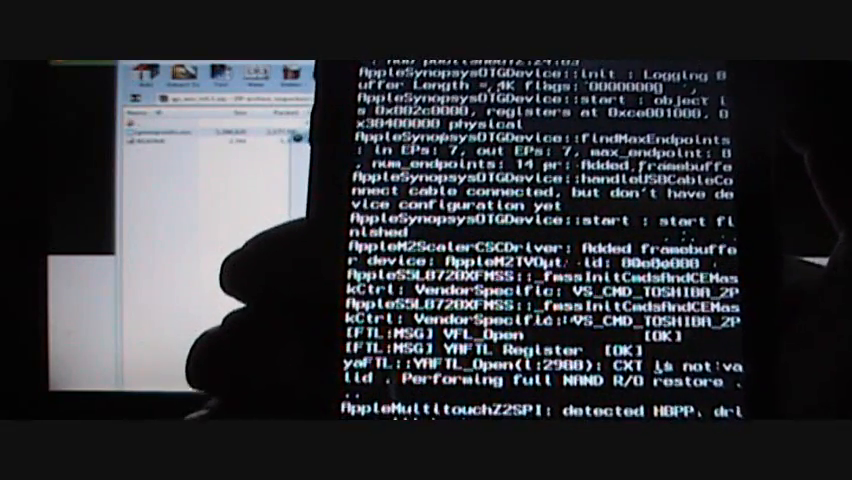
scroll(down, 3)
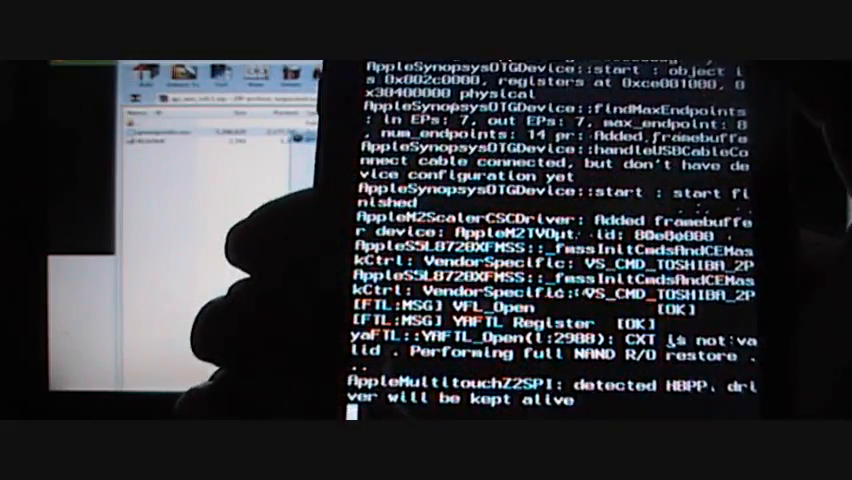